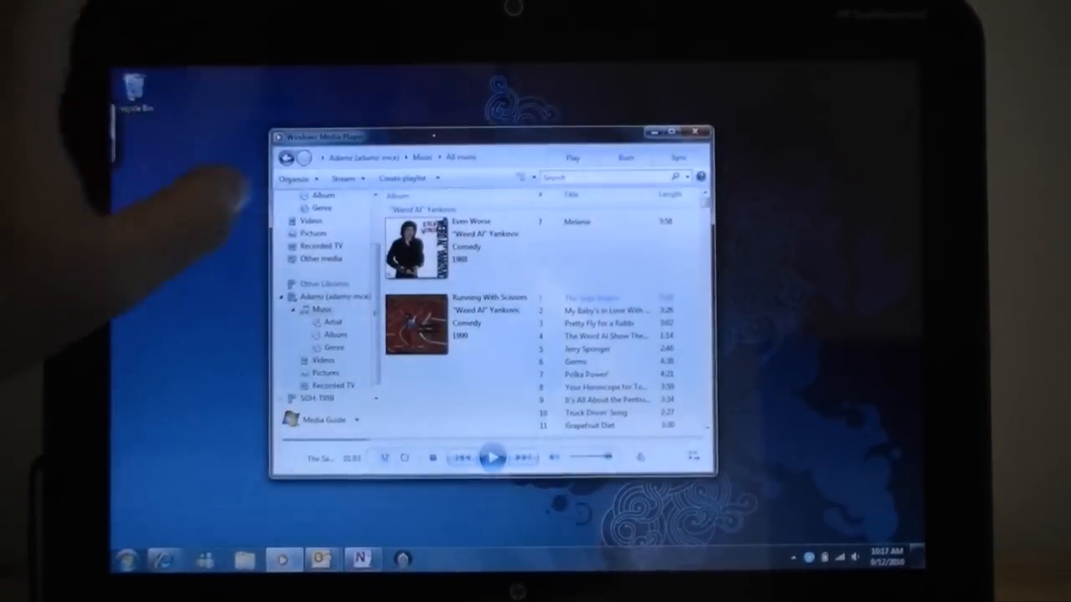
- Allow internet access to home media and remote control of the player from the Stream menu
left_click(345, 177)
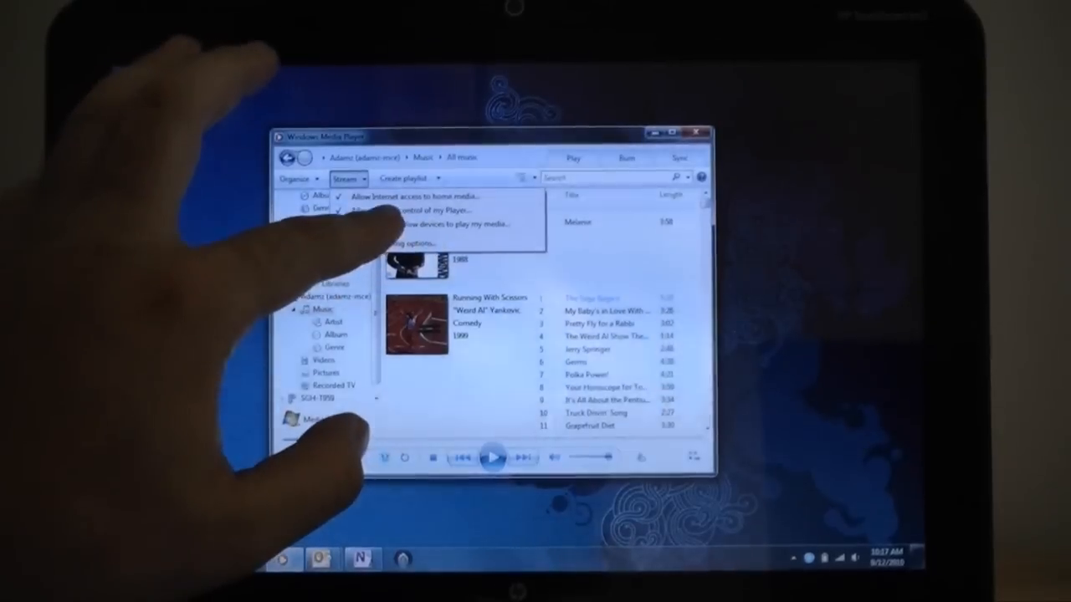
left_click(410, 222)
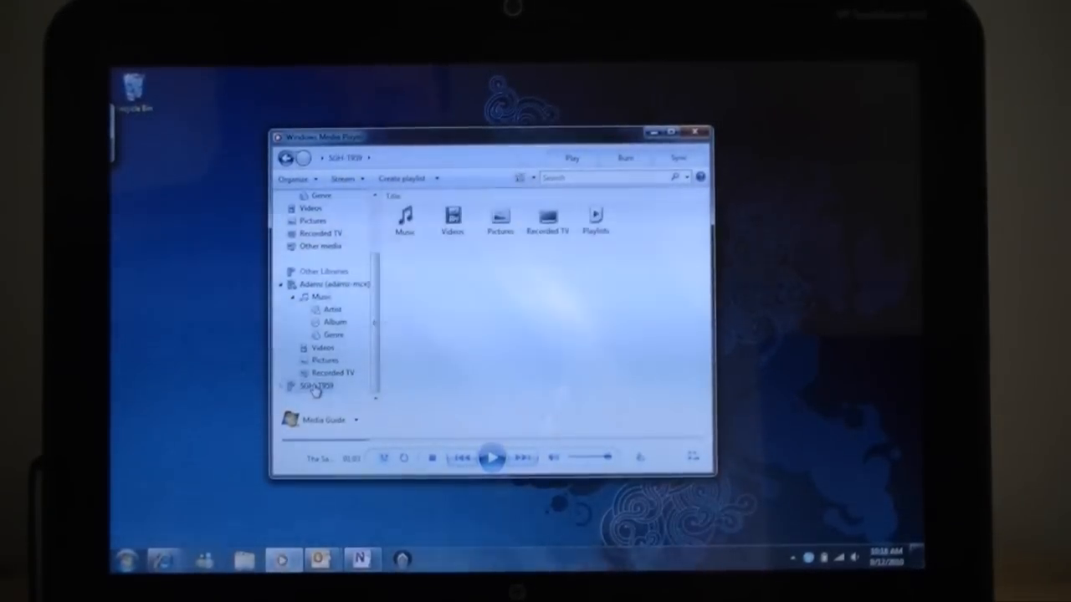
- Expand the SGH-T959 library and show its Music category
left_click(316, 386)
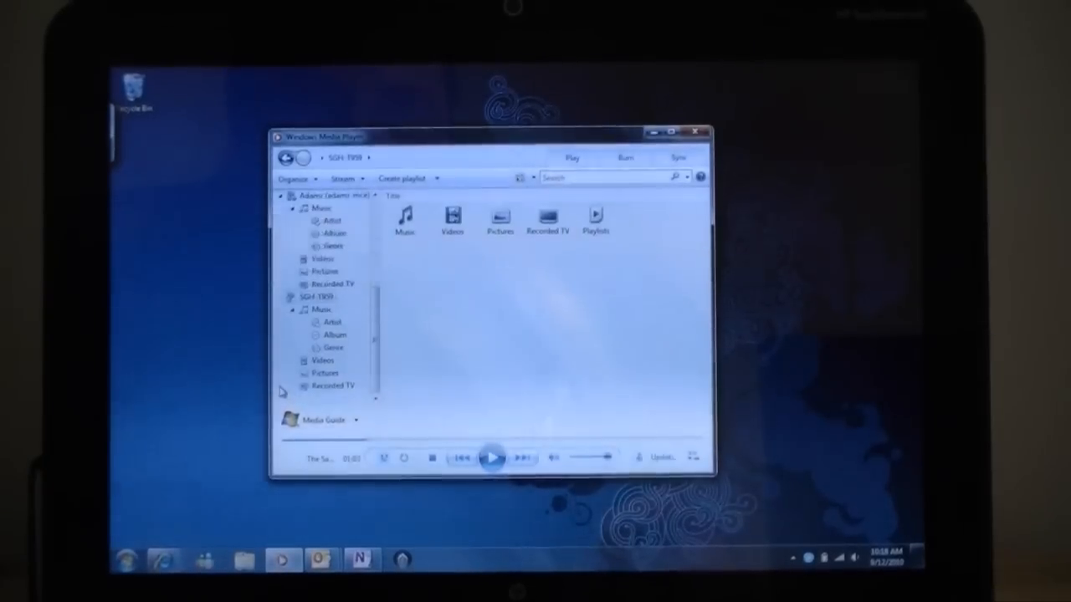
left_click(321, 310)
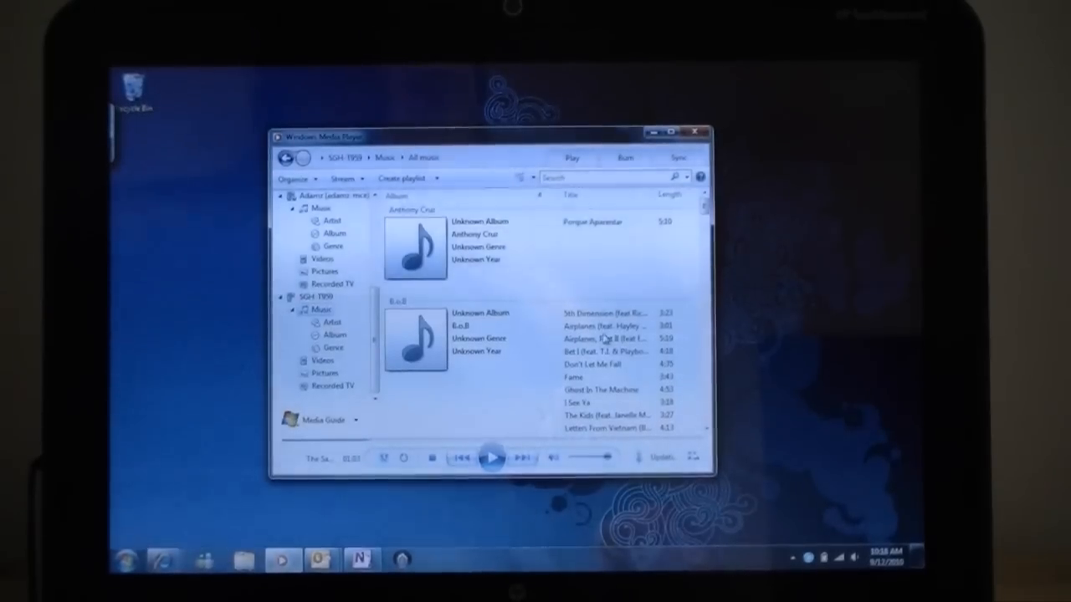
- Scroll down the phone's song list and play the Bob Leon track
scroll("down", 3)
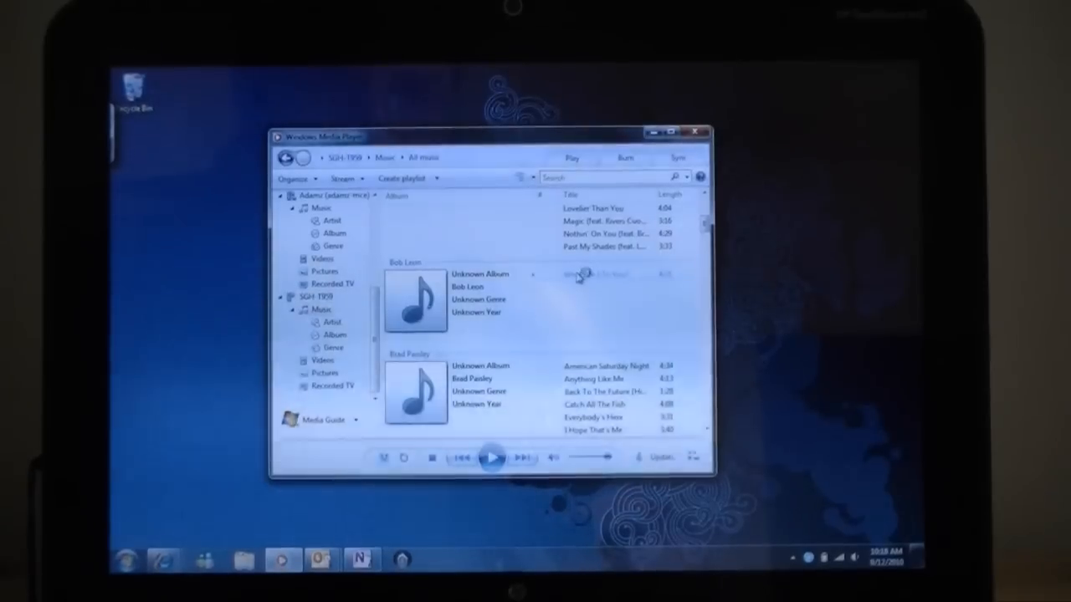
left_click(491, 458)
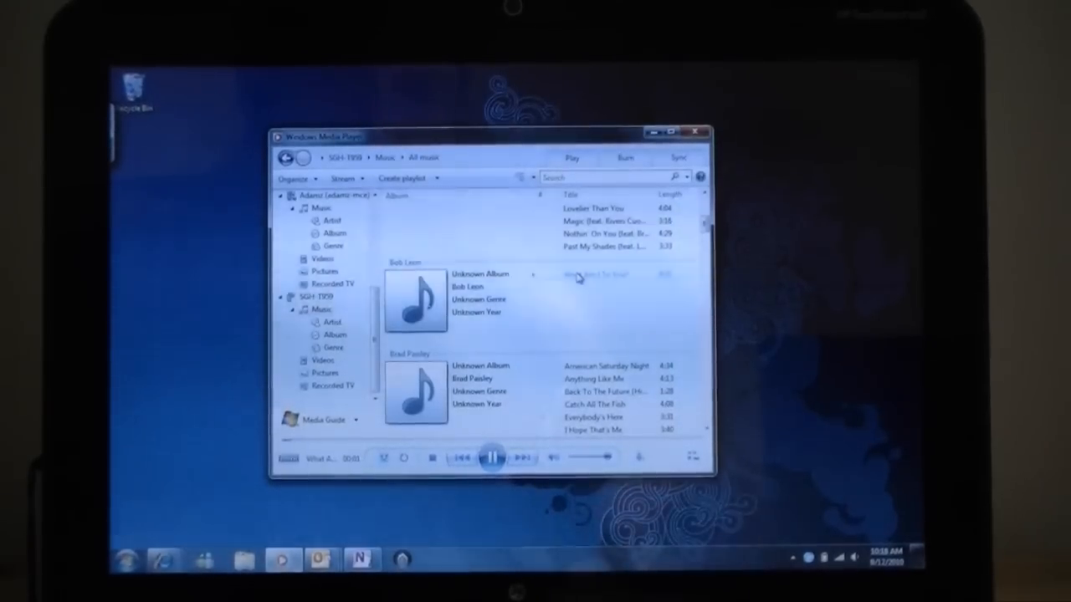